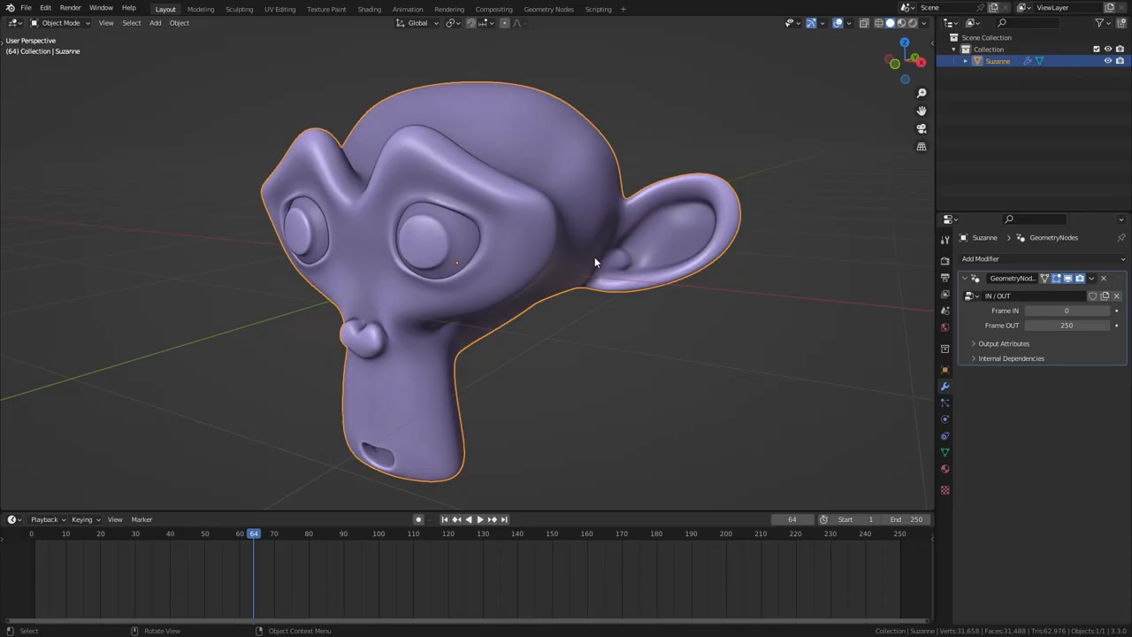
mouse_move(622, 258)
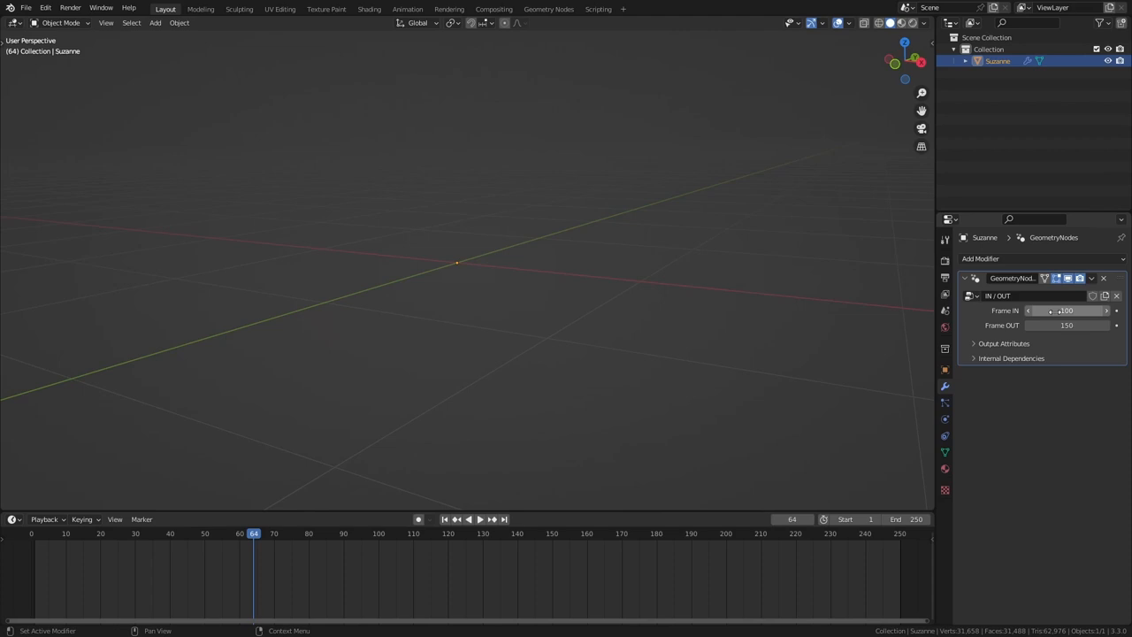
Step: Set Frame IN to 100, Frame OUT to 150 and scrub past 150 to verify the monkey hides
left_click(467, 520)
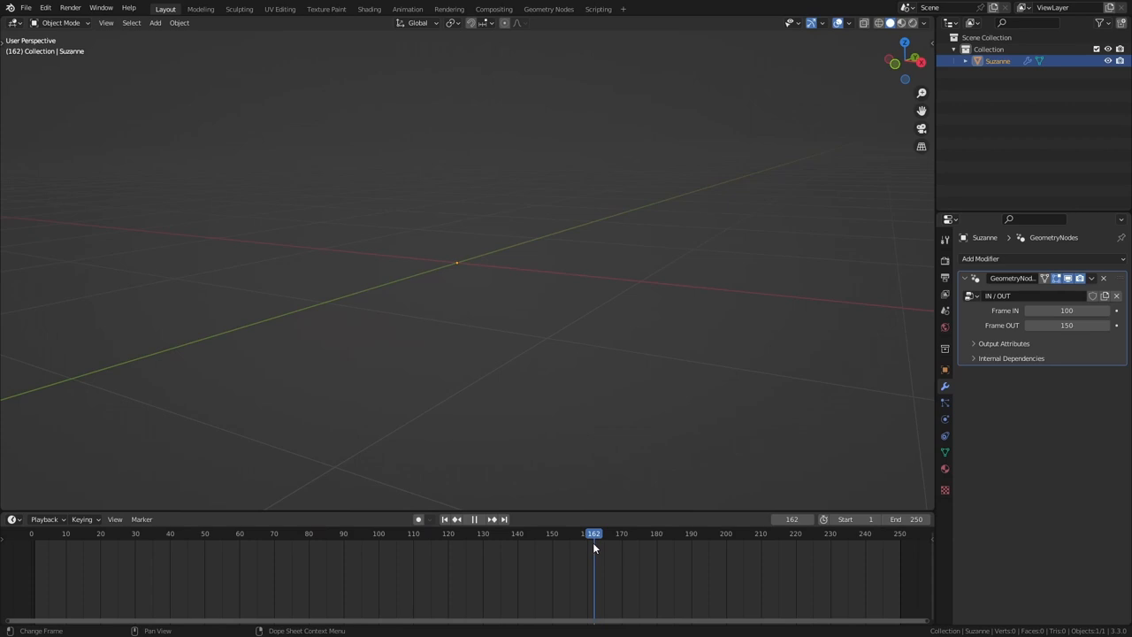
left_click(450, 534)
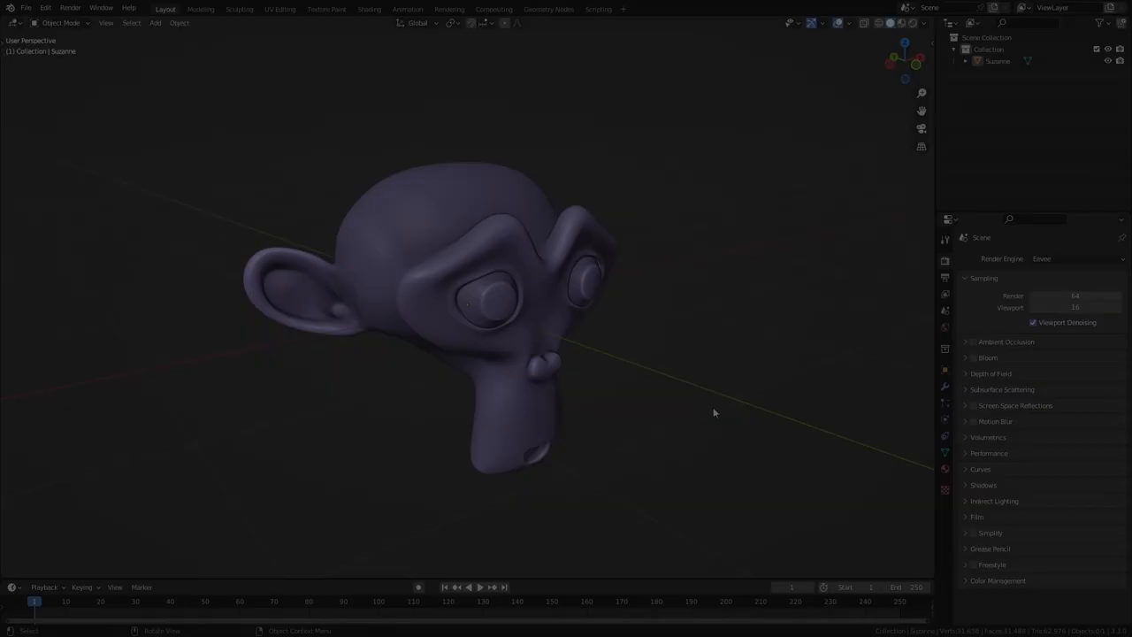
Step: Turn the lower area into a Geometry Node Editor for the new IN / OUT node tree
left_click(17, 258)
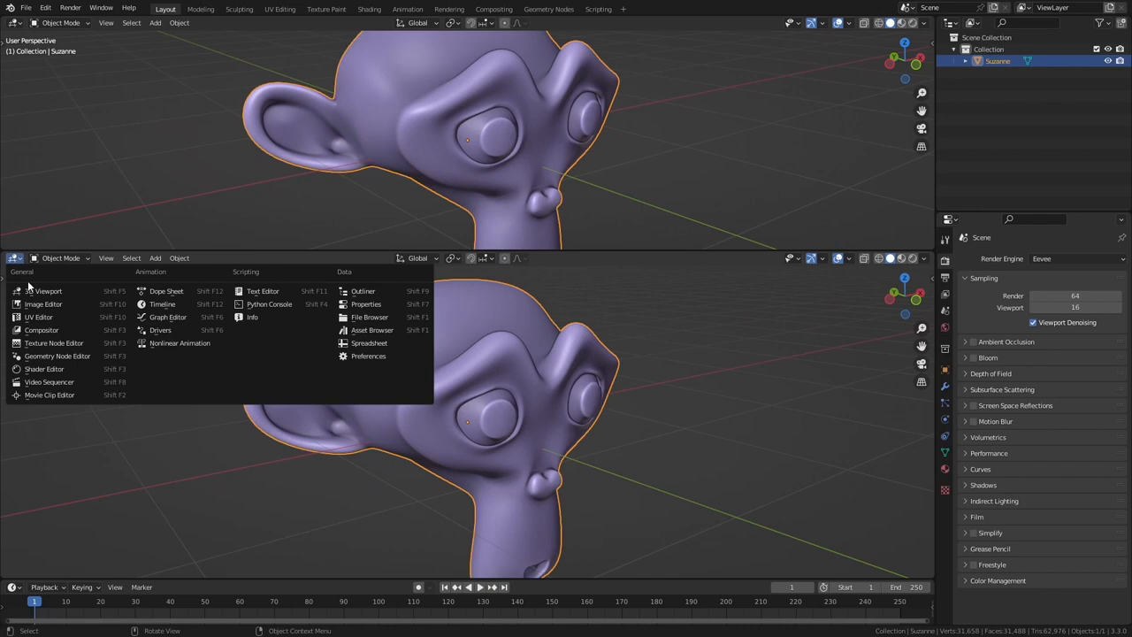
left_click(57, 356)
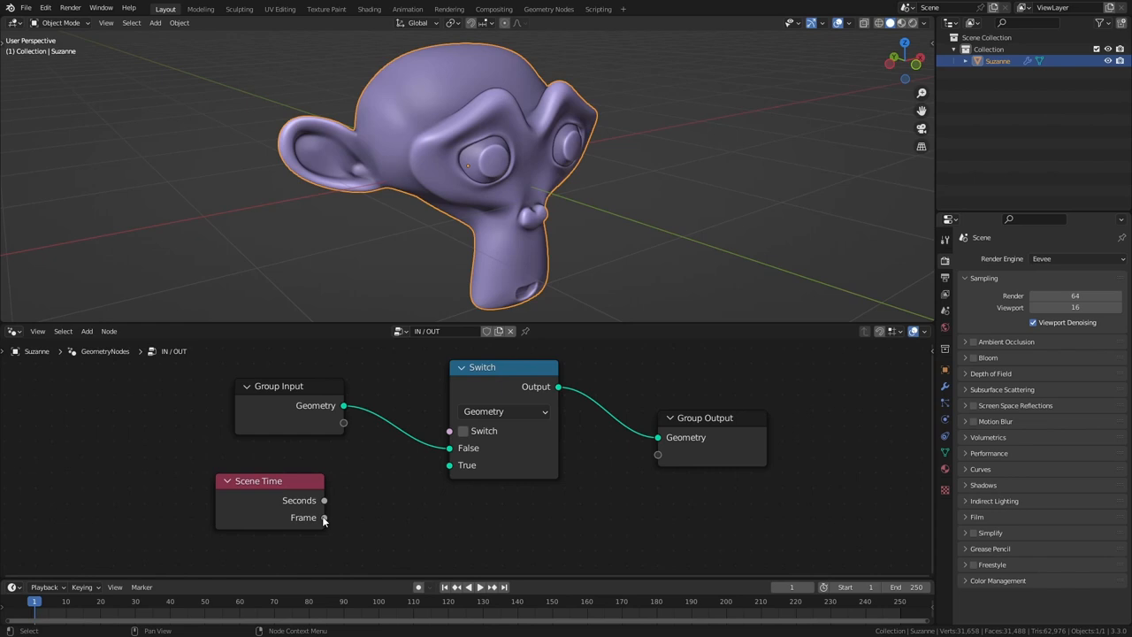
Step: Add a Less Than math node fed by Scene Time Frame and set its threshold
left_click(292, 601)
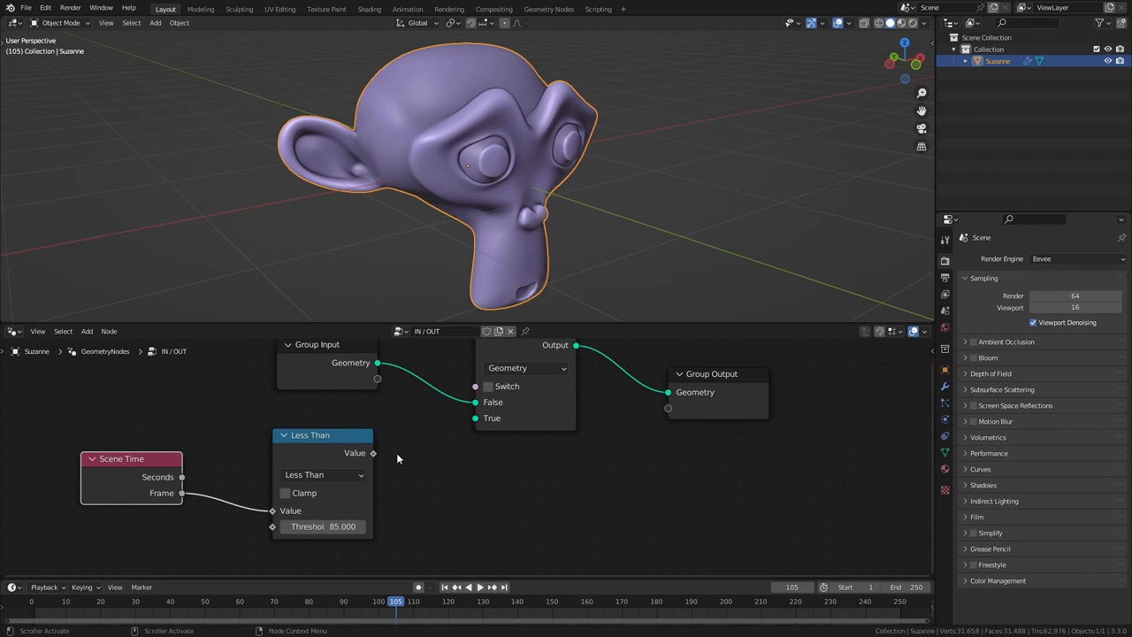
left_click(456, 587)
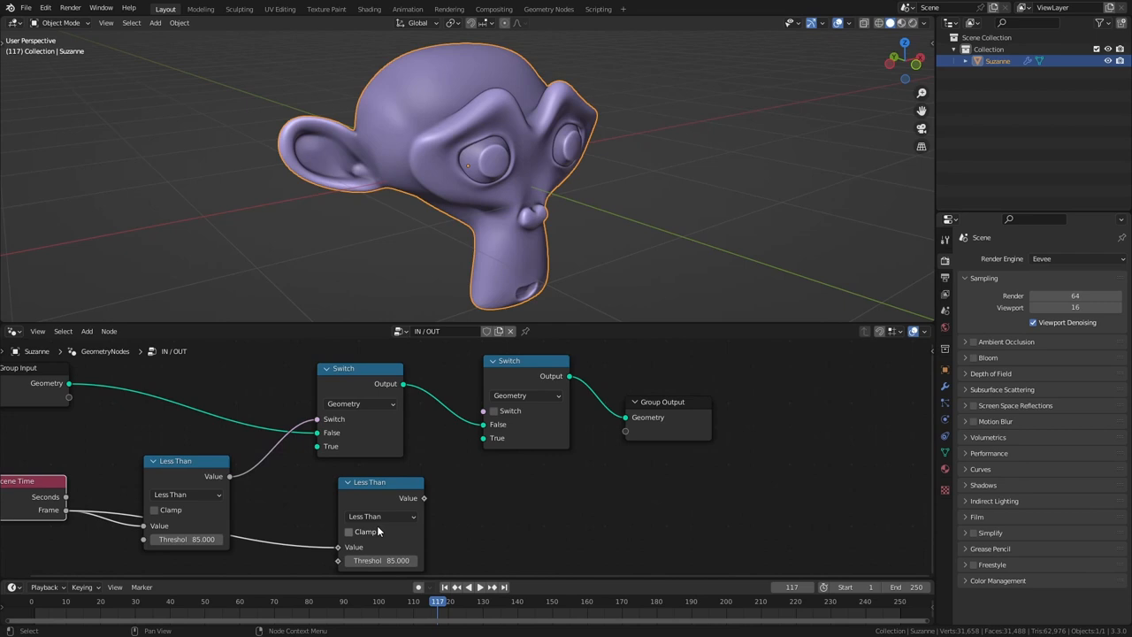
Step: Make the duplicated comparison Greater Than at 150 and scrub to verify the visibility window
left_click(380, 516)
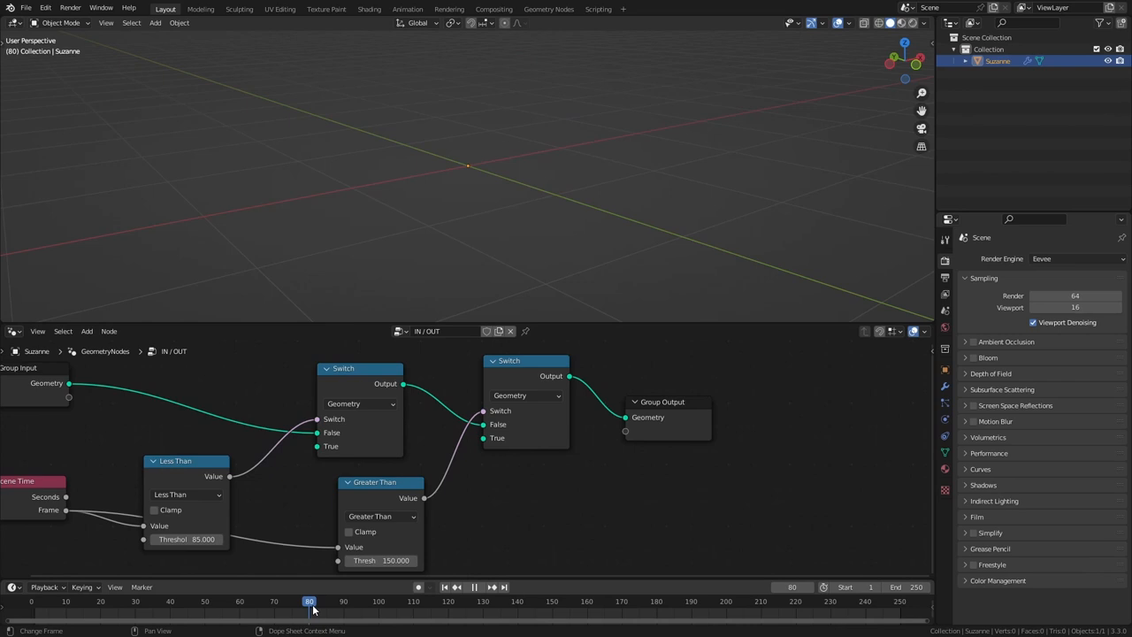
left_click(428, 601)
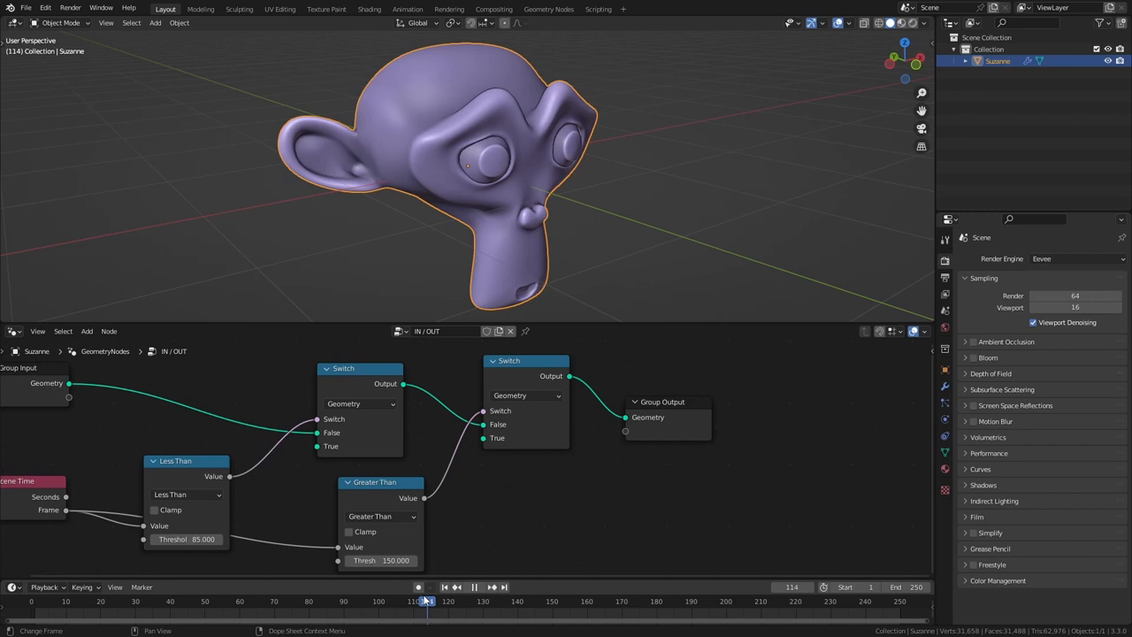
left_click_drag(380, 559, 410, 559)
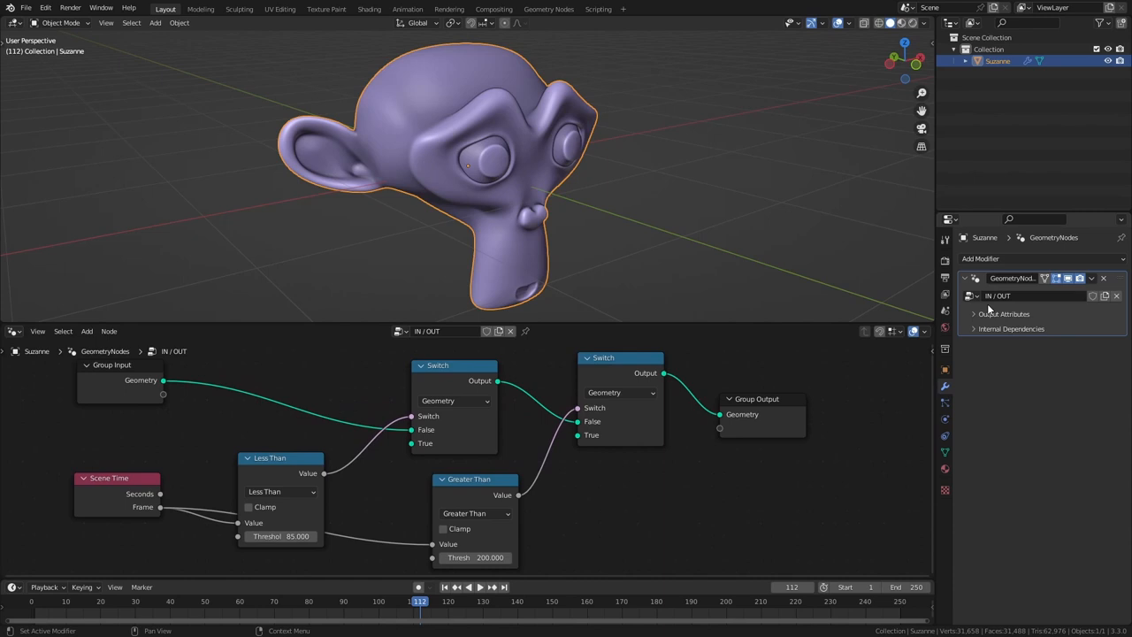
mouse_move(1008, 307)
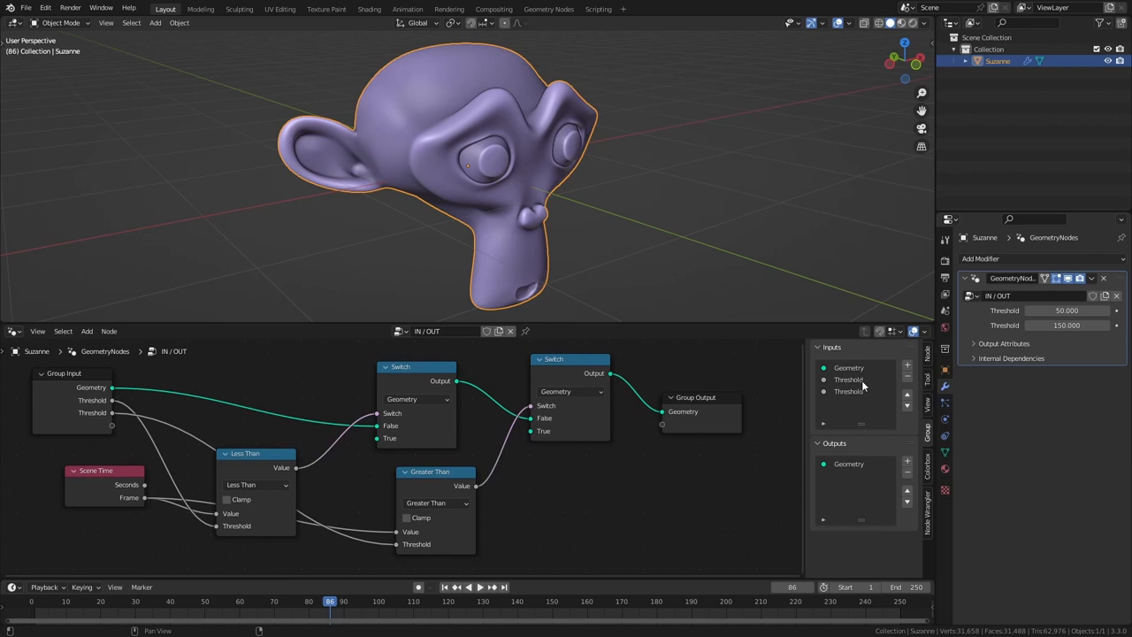
Step: Rename the threshold group inputs Frame OUT and Frame IN and make them Integer
left_click(849, 378)
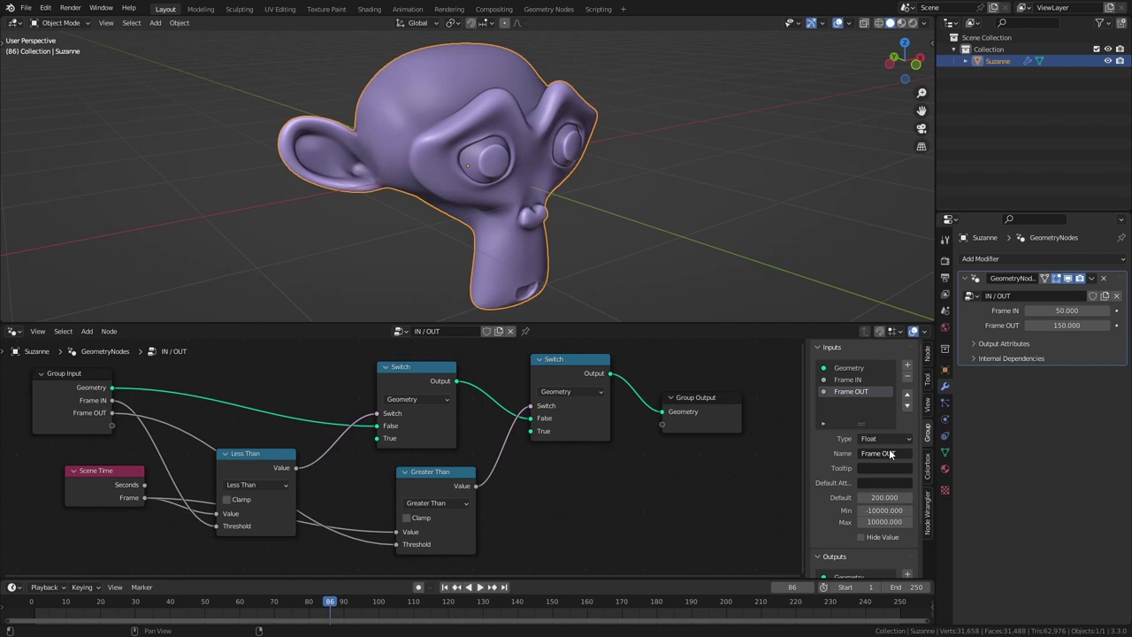
left_click(884, 439)
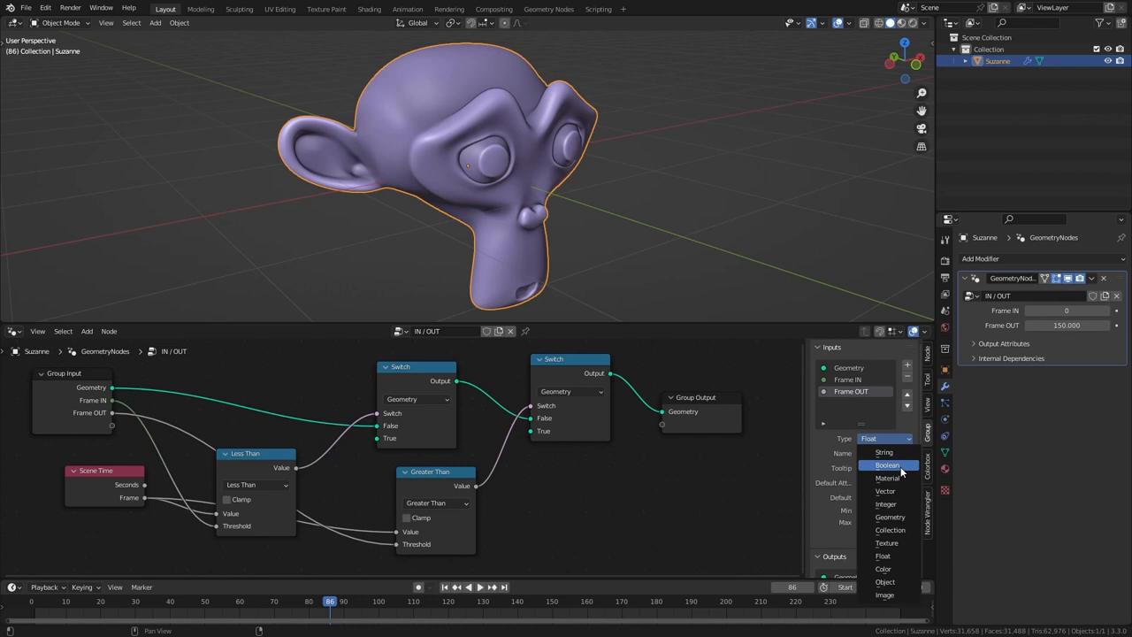
left_click(885, 504)
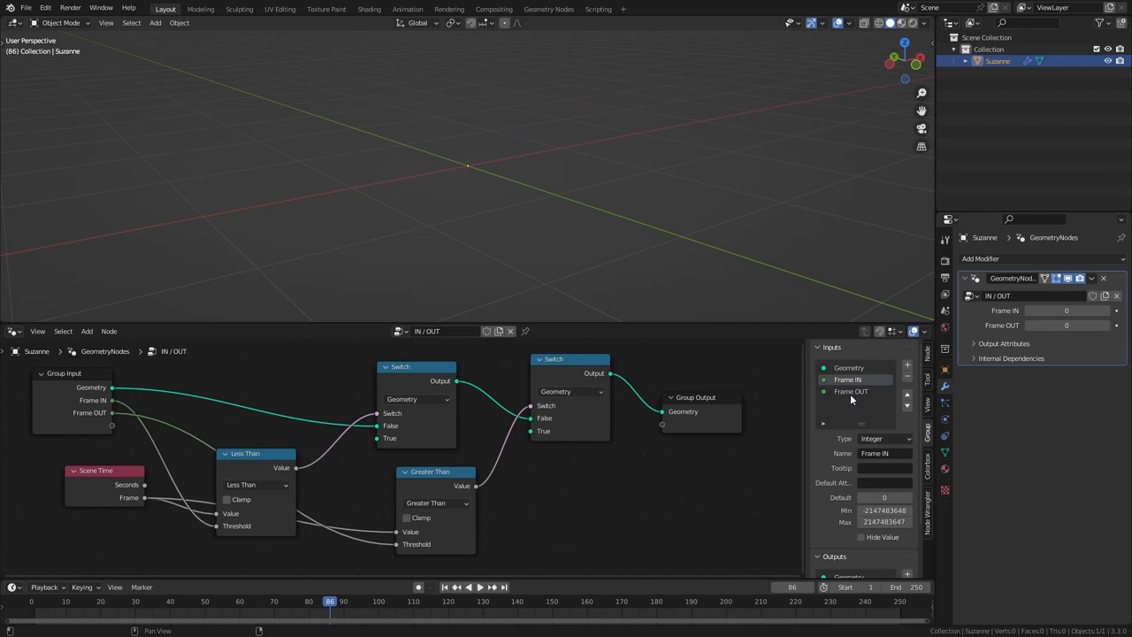
left_click(850, 391)
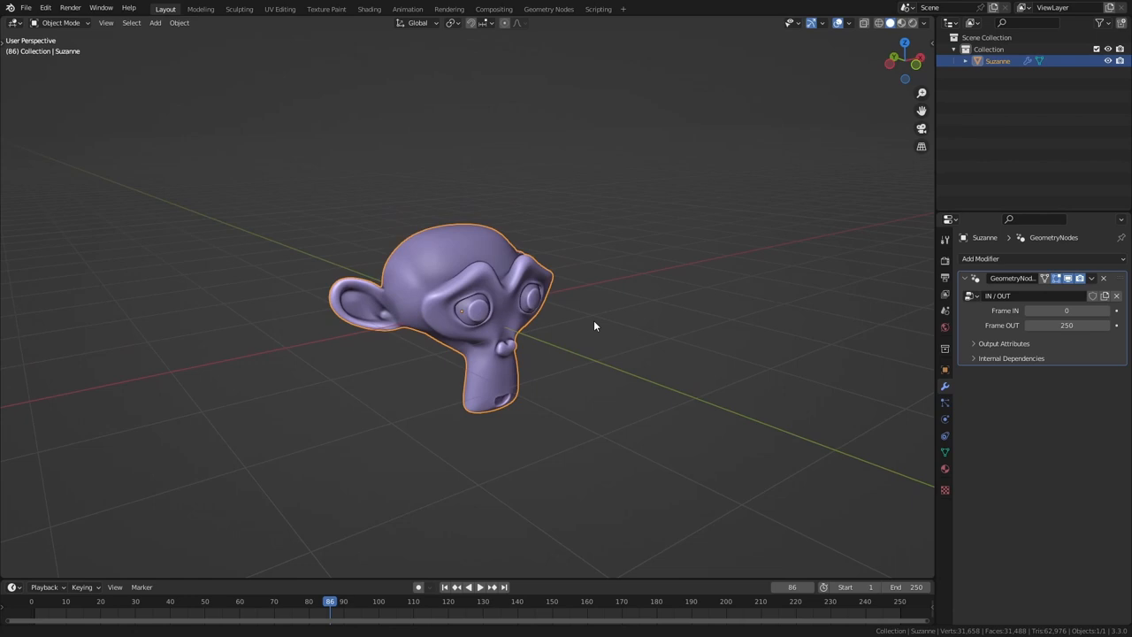
Step: Add an Ico Sphere with a Geometry Nodes modifier using IN / OUT, Frame IN 50, Frame OUT 75
left_click(155, 21)
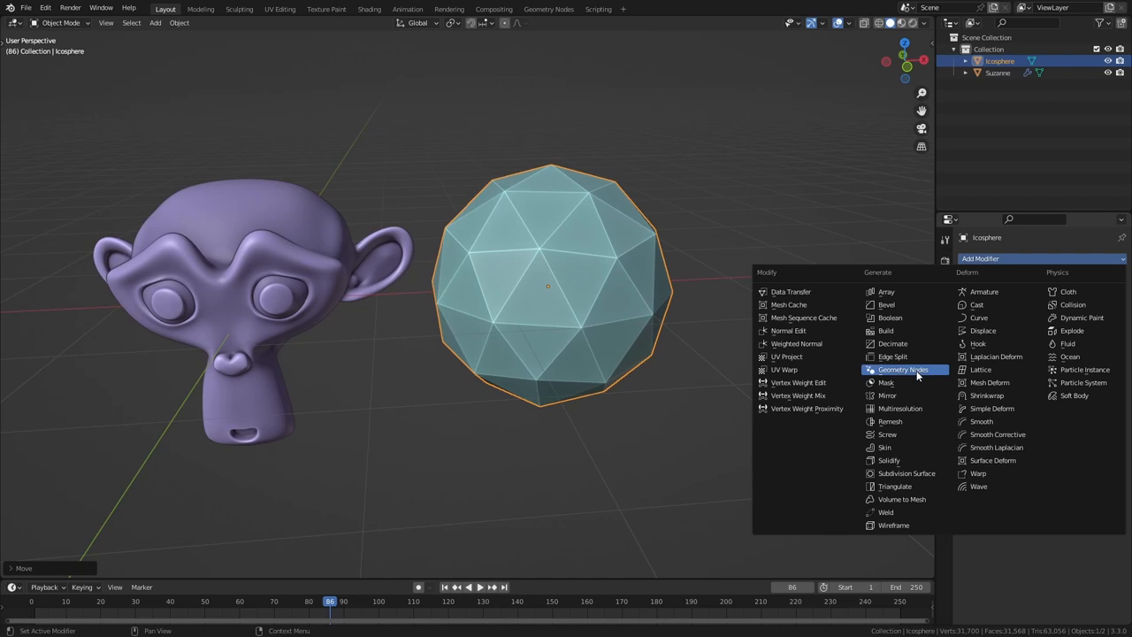
left_click(902, 369)
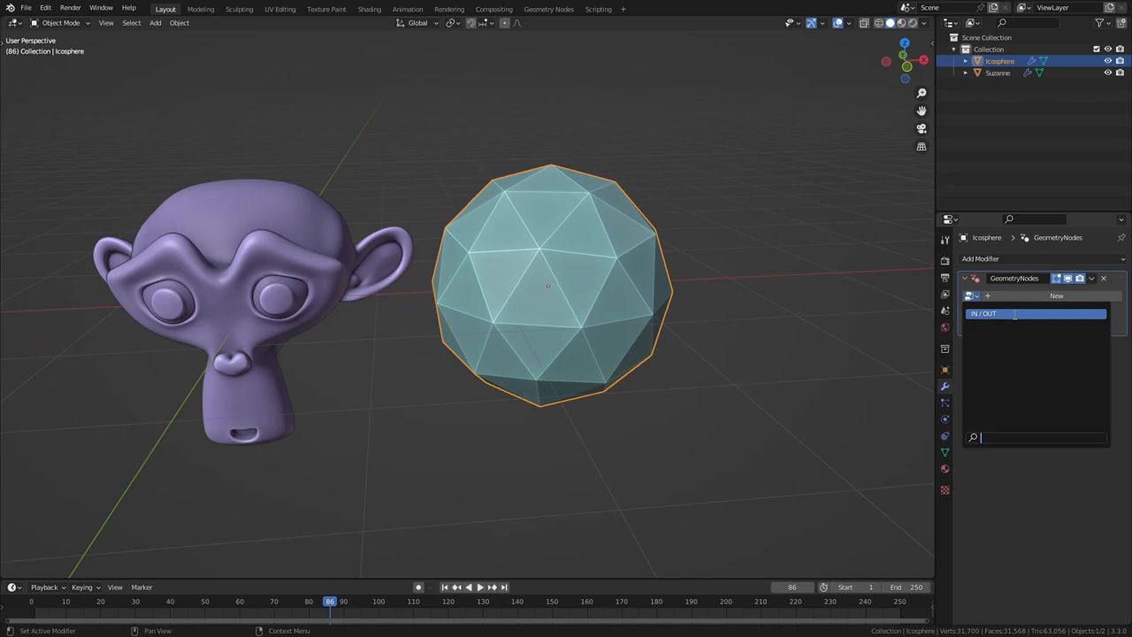
left_click(990, 313)
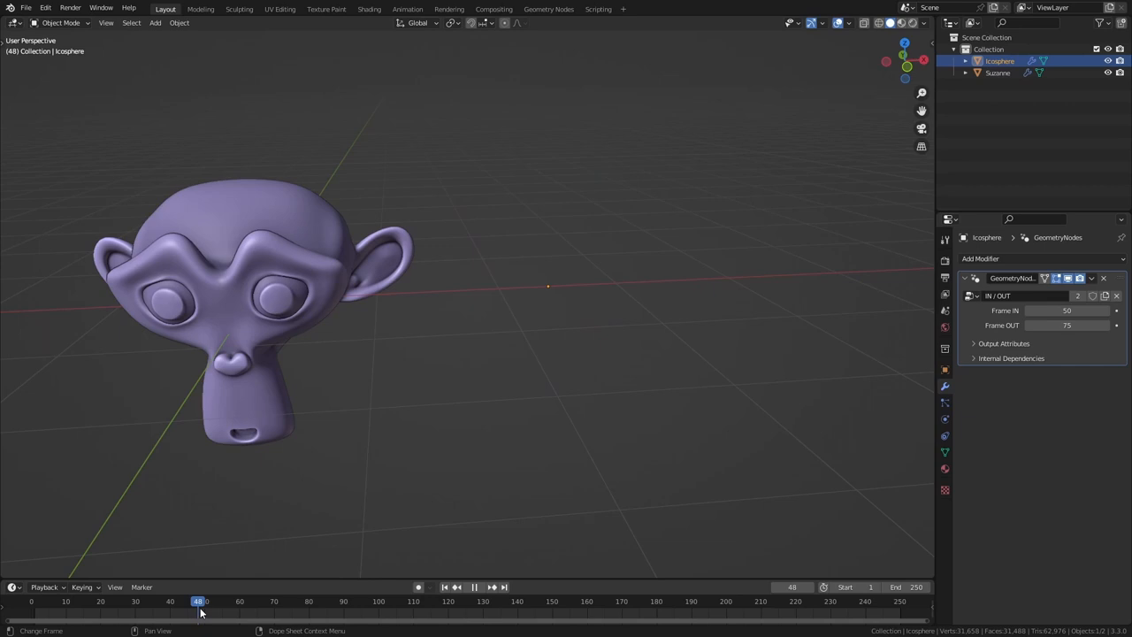
left_click(258, 601)
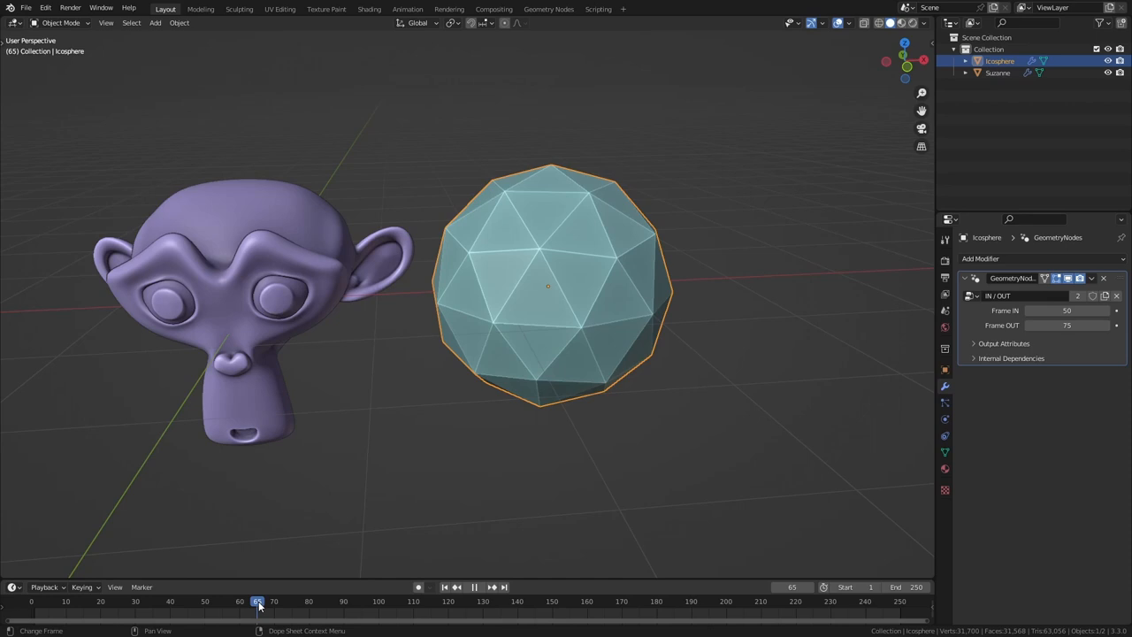